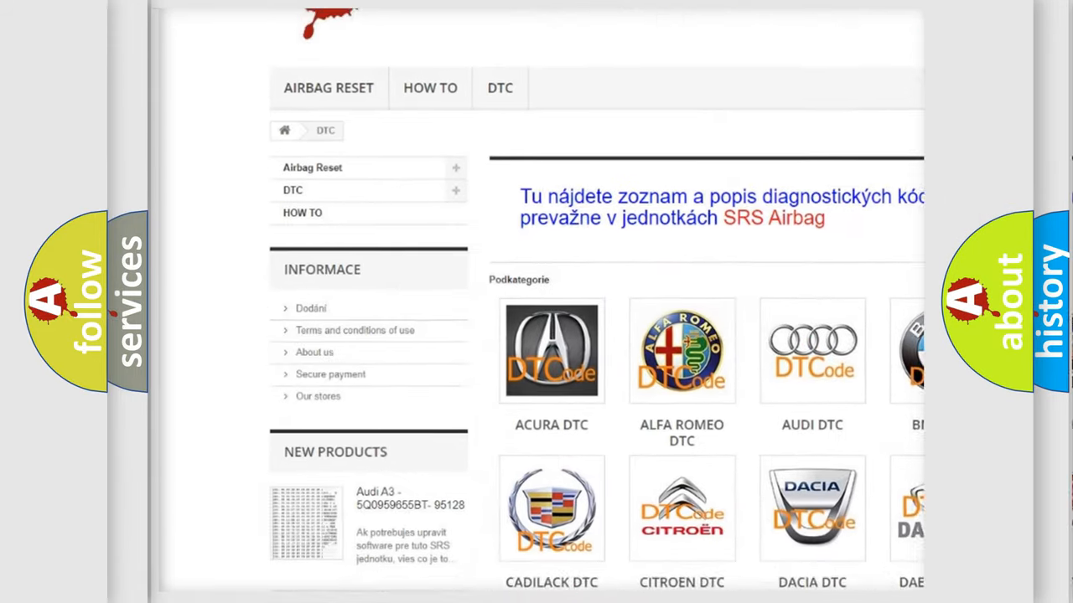
pyautogui.scroll(-3)
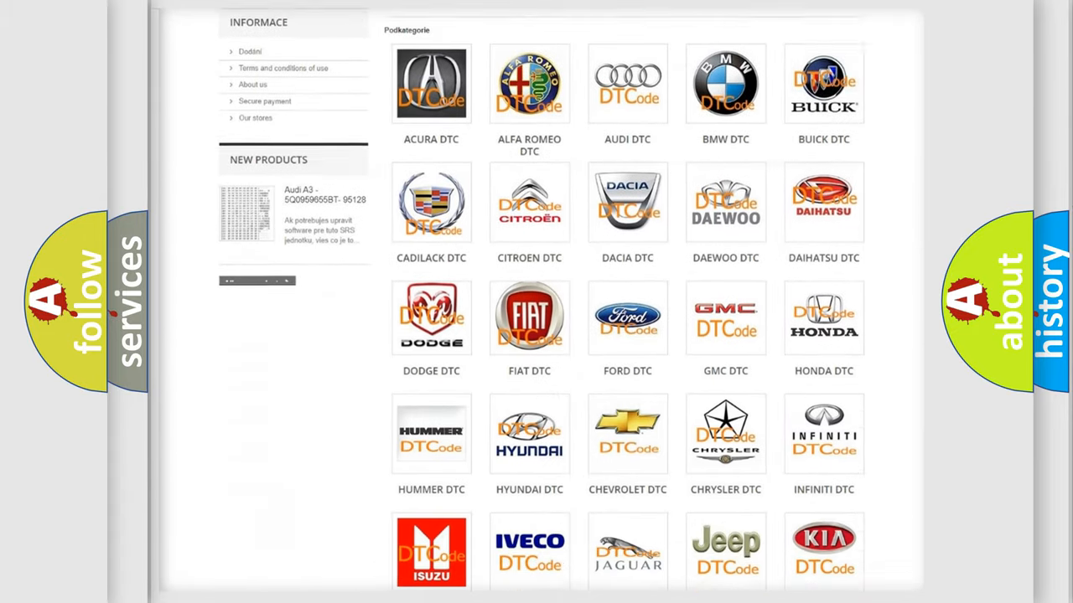
pyautogui.scroll(-3)
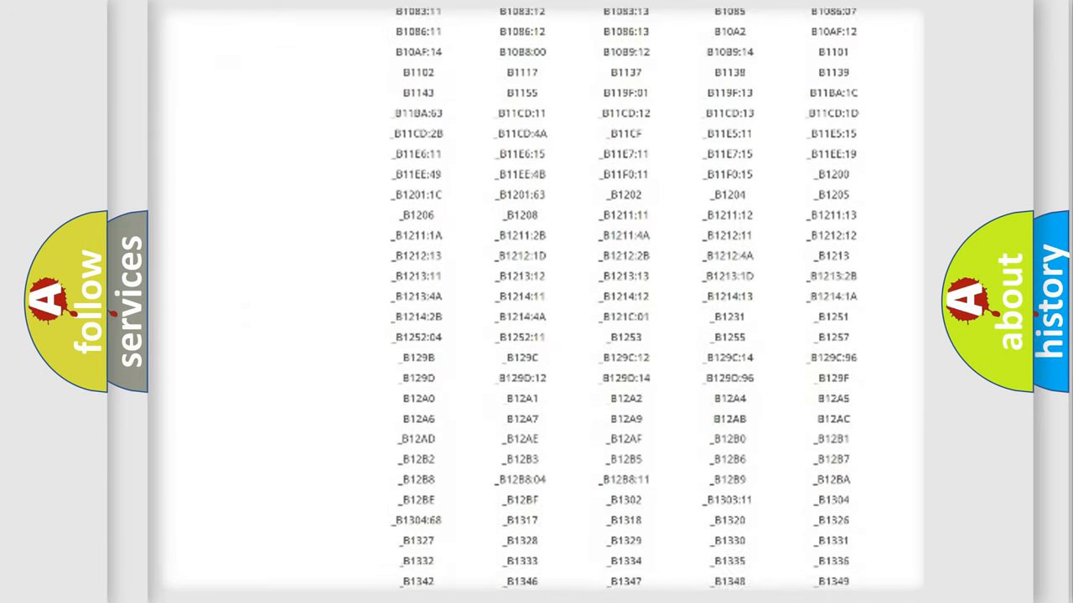
pyautogui.scroll(-3)
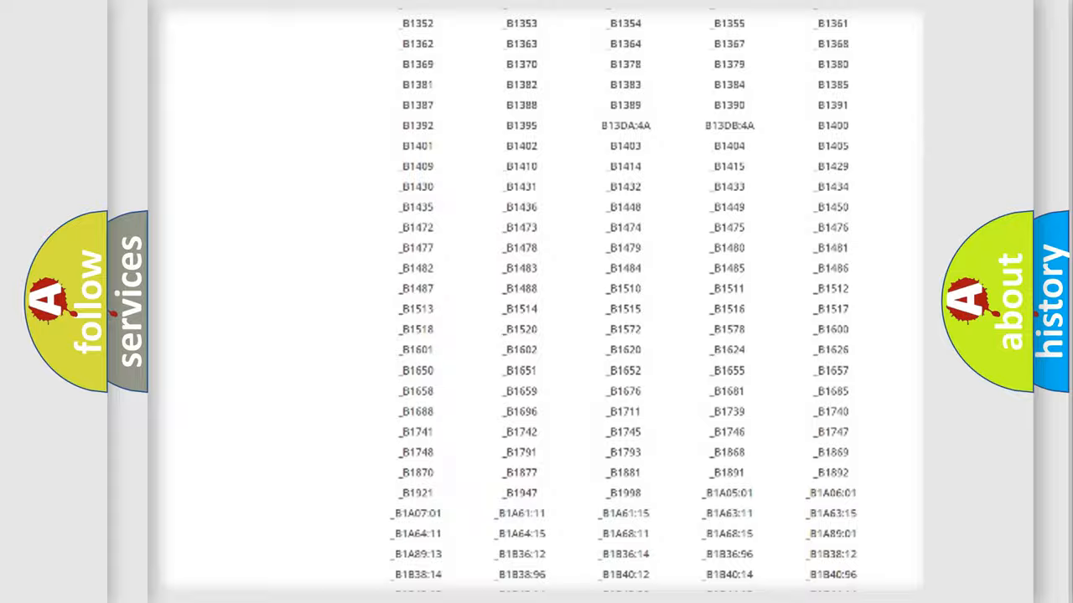